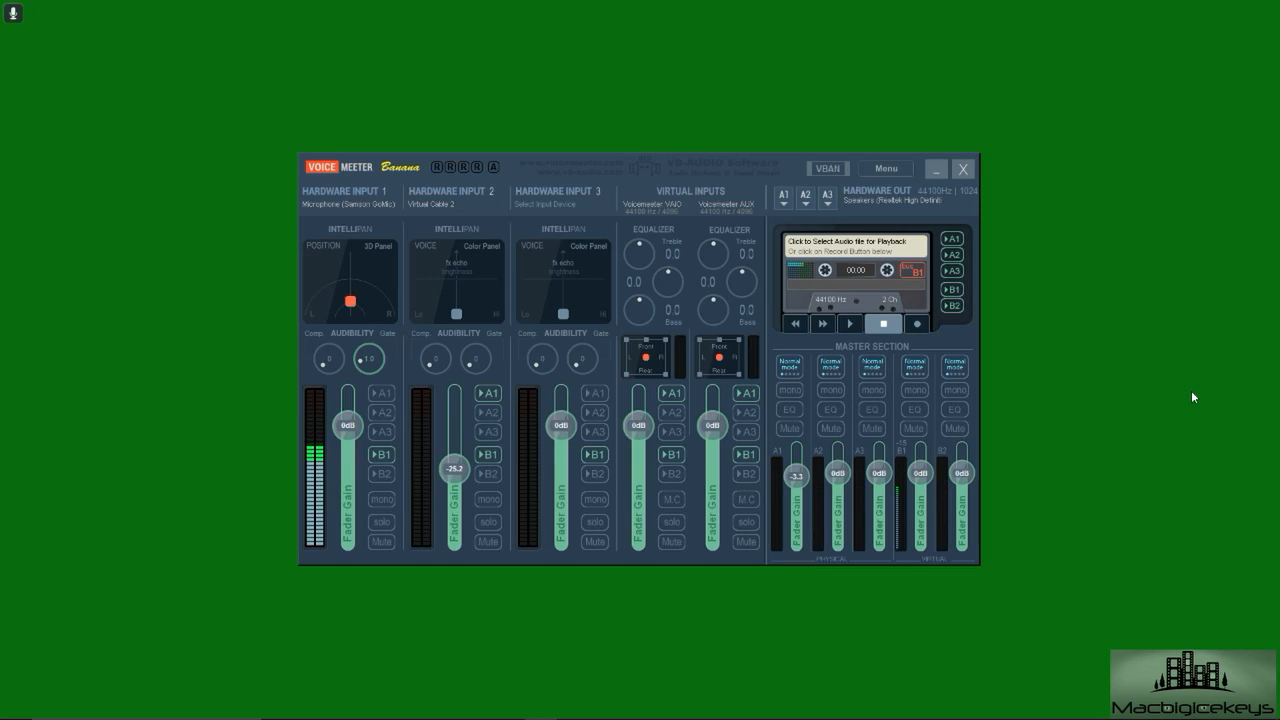
{"action": "mouse_move", "coordinate": [521, 92]}
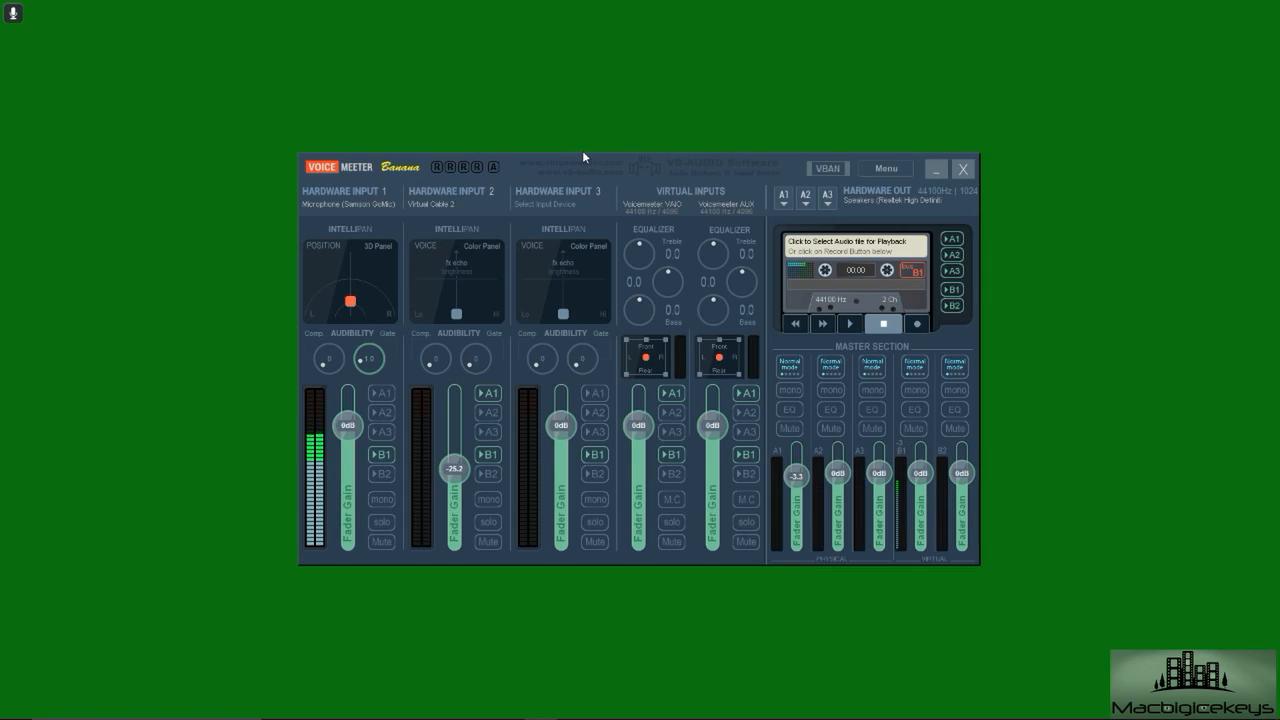
{"action": "mouse_move", "coordinate": [850, 70]}
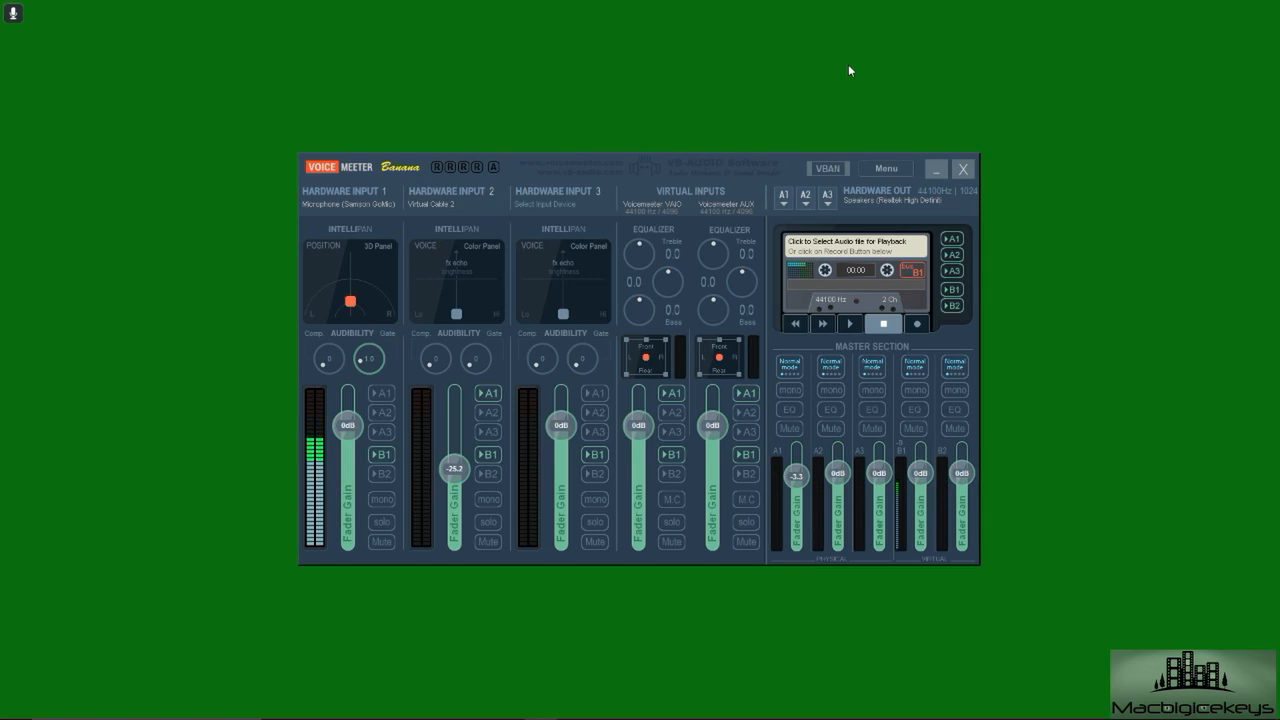
{"action": "mouse_move", "coordinate": [705, 122]}
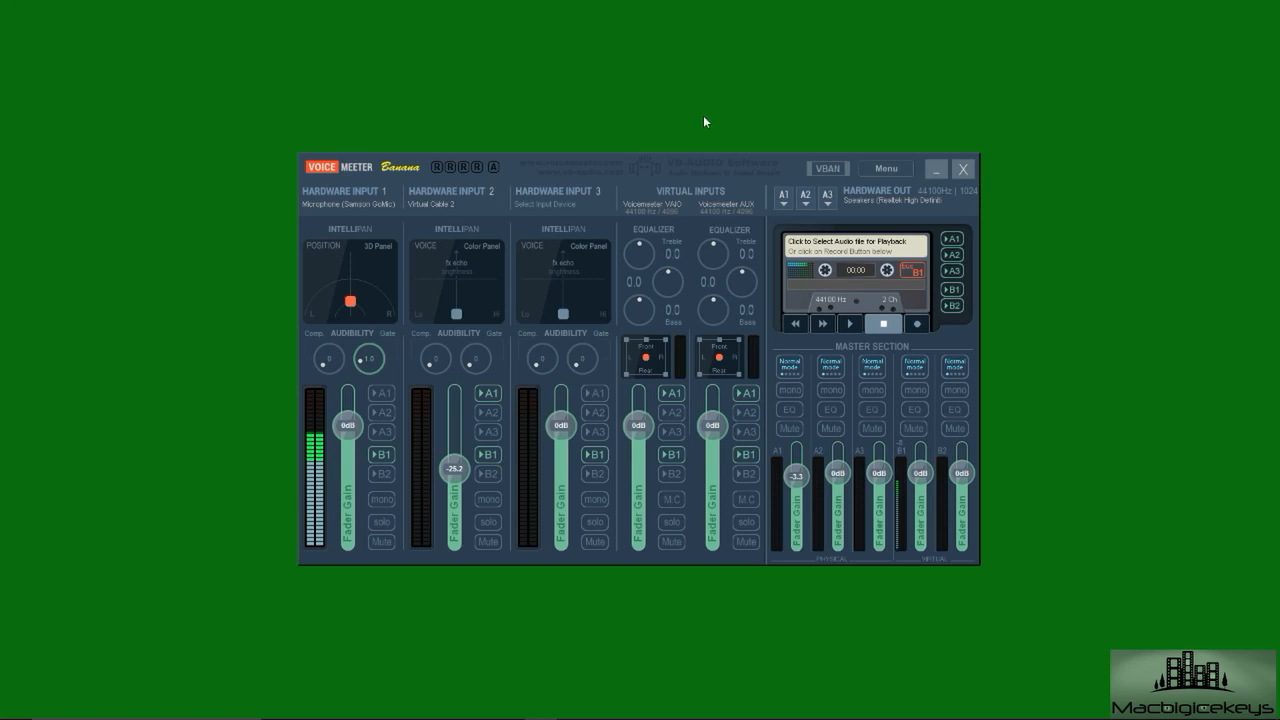
Toggle 'MacroButtons: Run on Voicemeeter start' off and back on to launch Macro Buttons
{"action": "left_click", "coordinate": [884, 167]}
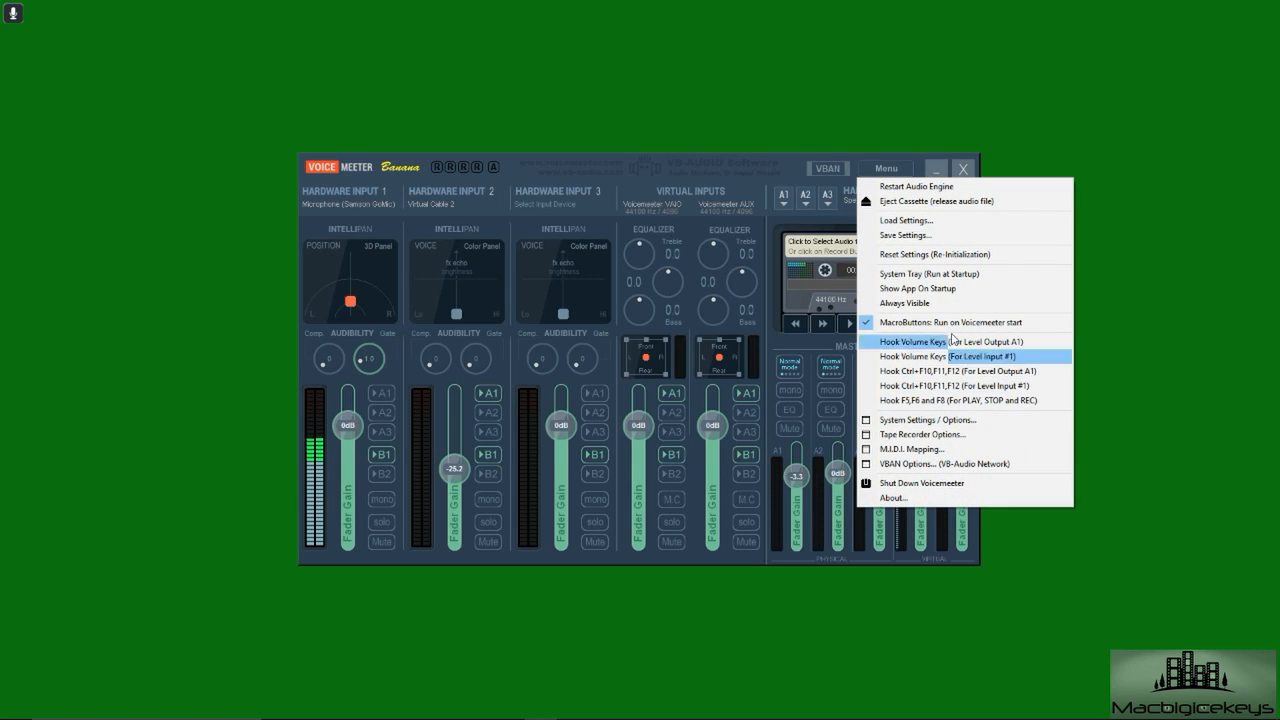
{"action": "mouse_move", "coordinate": [965, 322]}
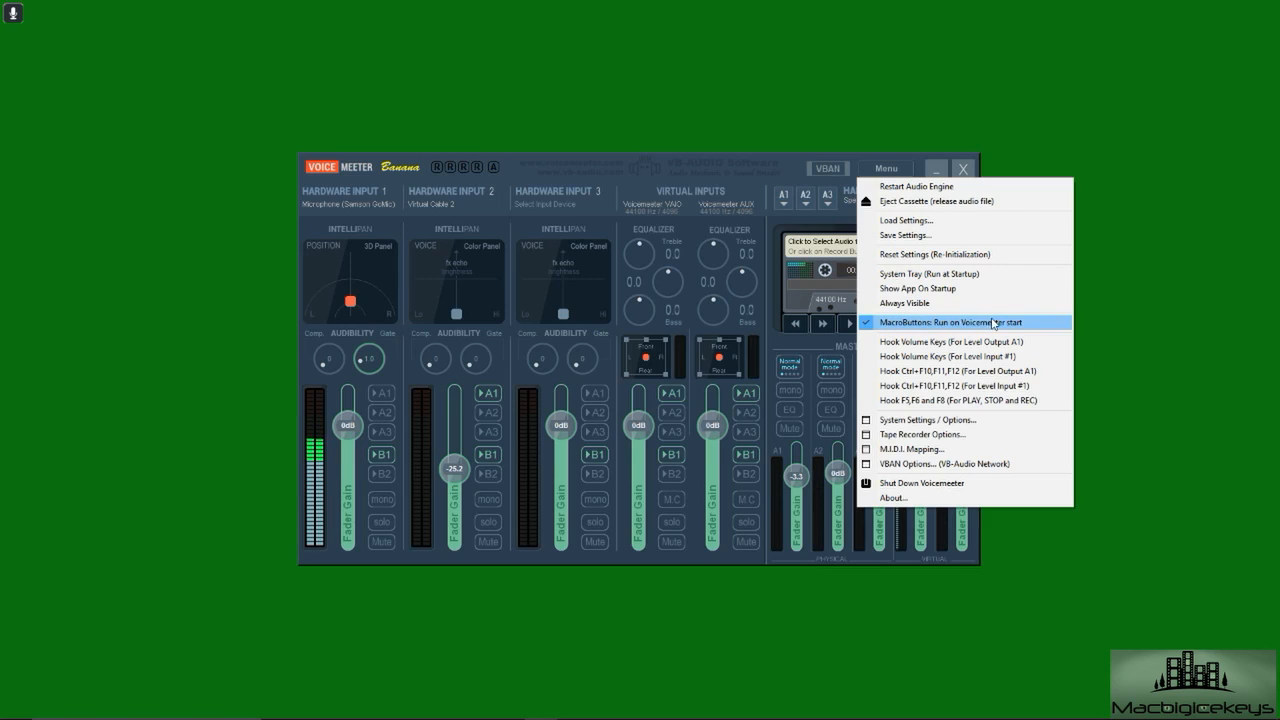
{"action": "left_click", "coordinate": [960, 322]}
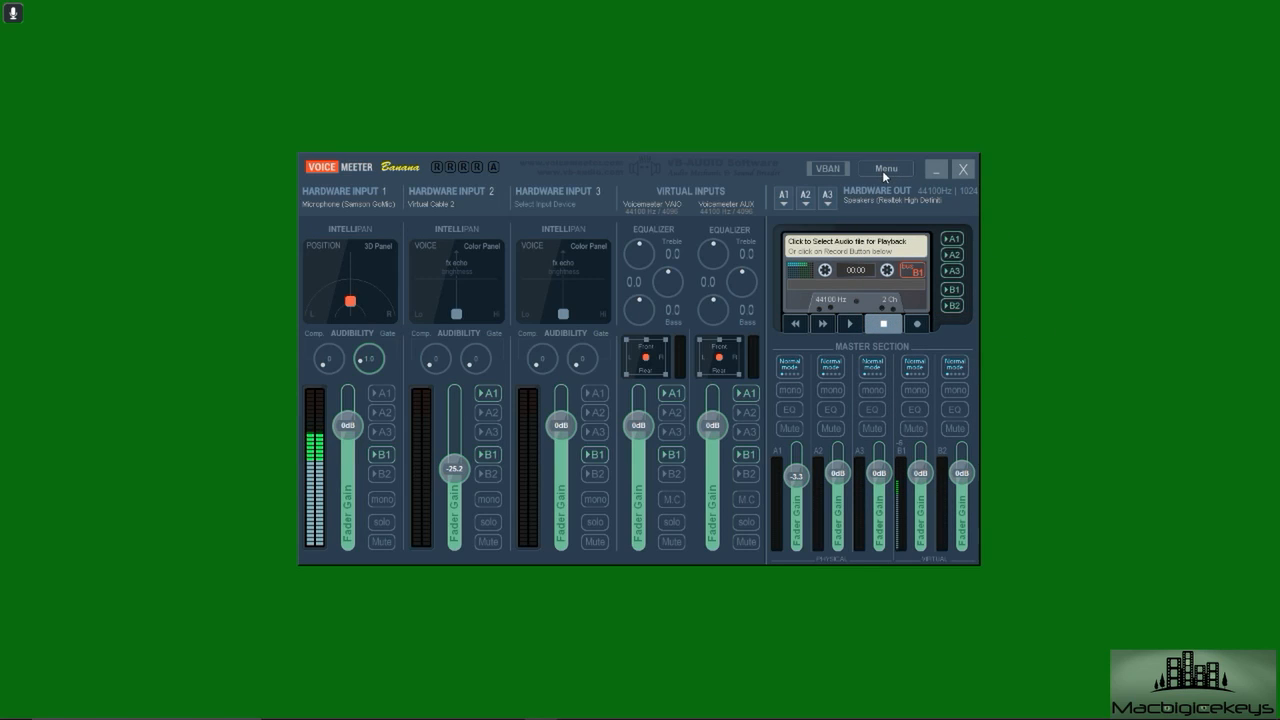
{"action": "left_click", "coordinate": [884, 168]}
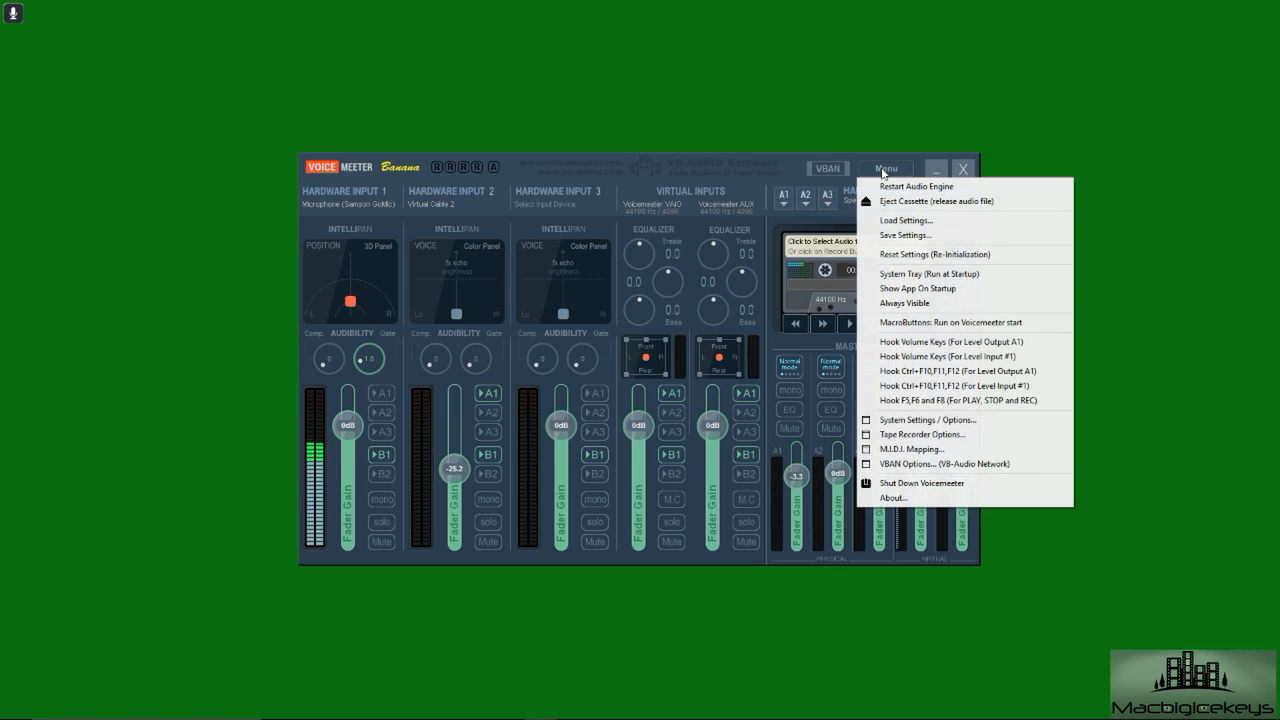
{"action": "left_click", "coordinate": [953, 322]}
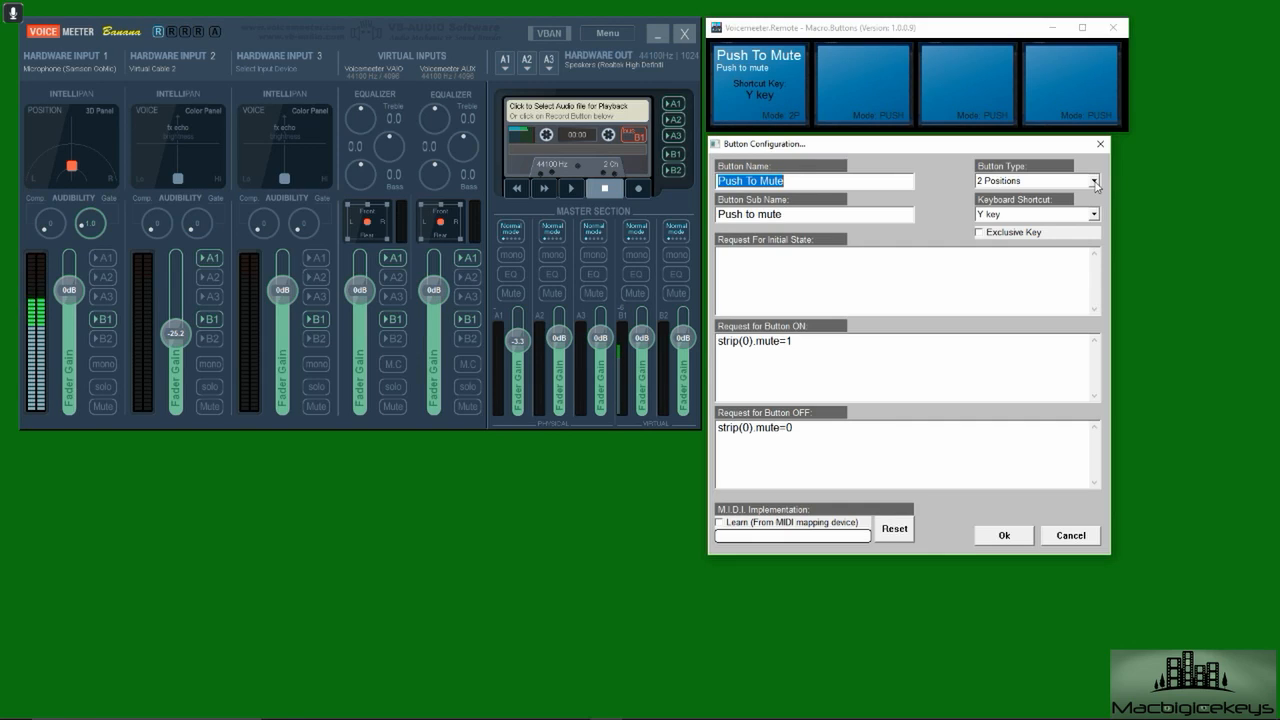
Type 'yy' and retype the macro button name as 'PUsh to Mute'
{"action": "type", "text": "yy"}
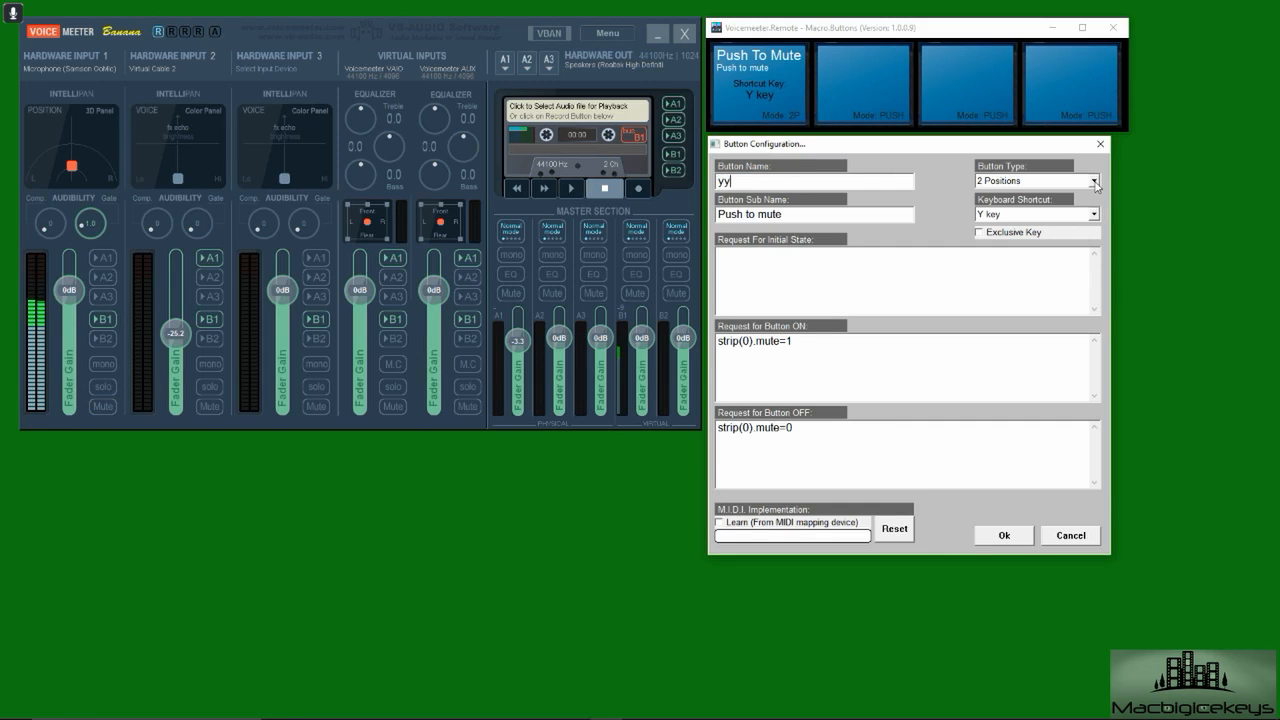
{"action": "mouse_move", "coordinate": [1072, 192]}
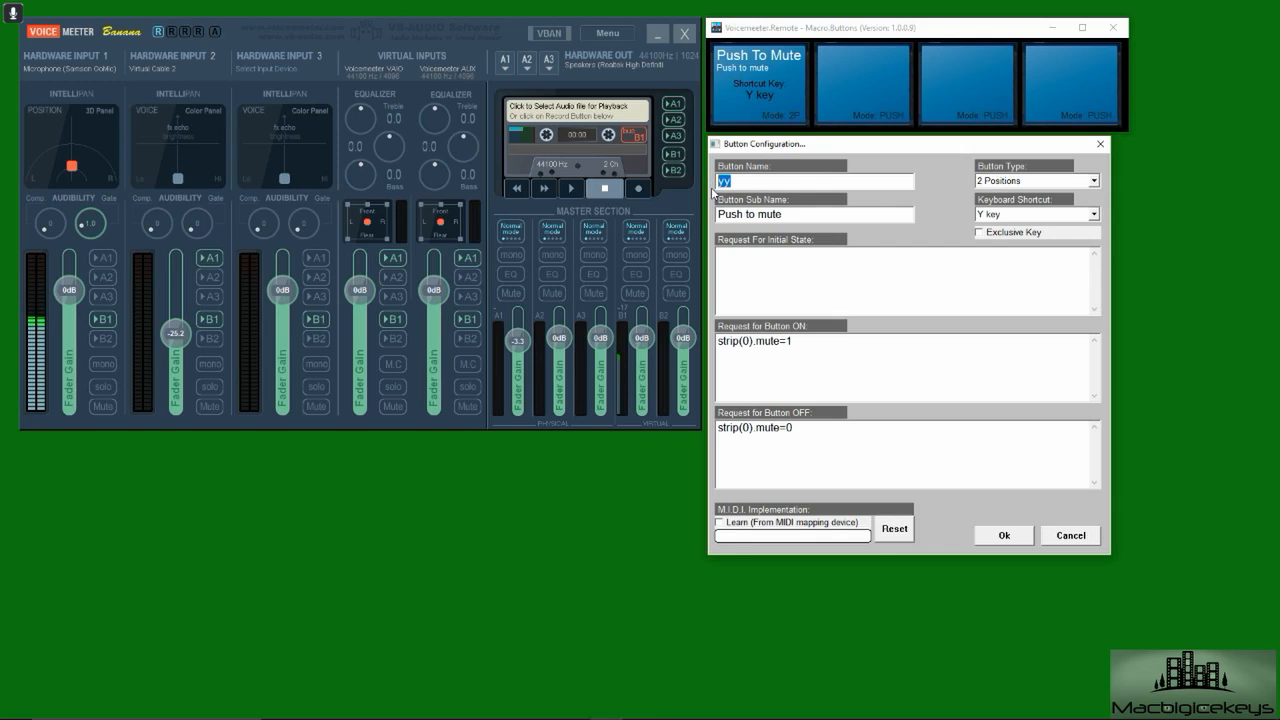
{"action": "type", "text": "PUsh to Mute"}
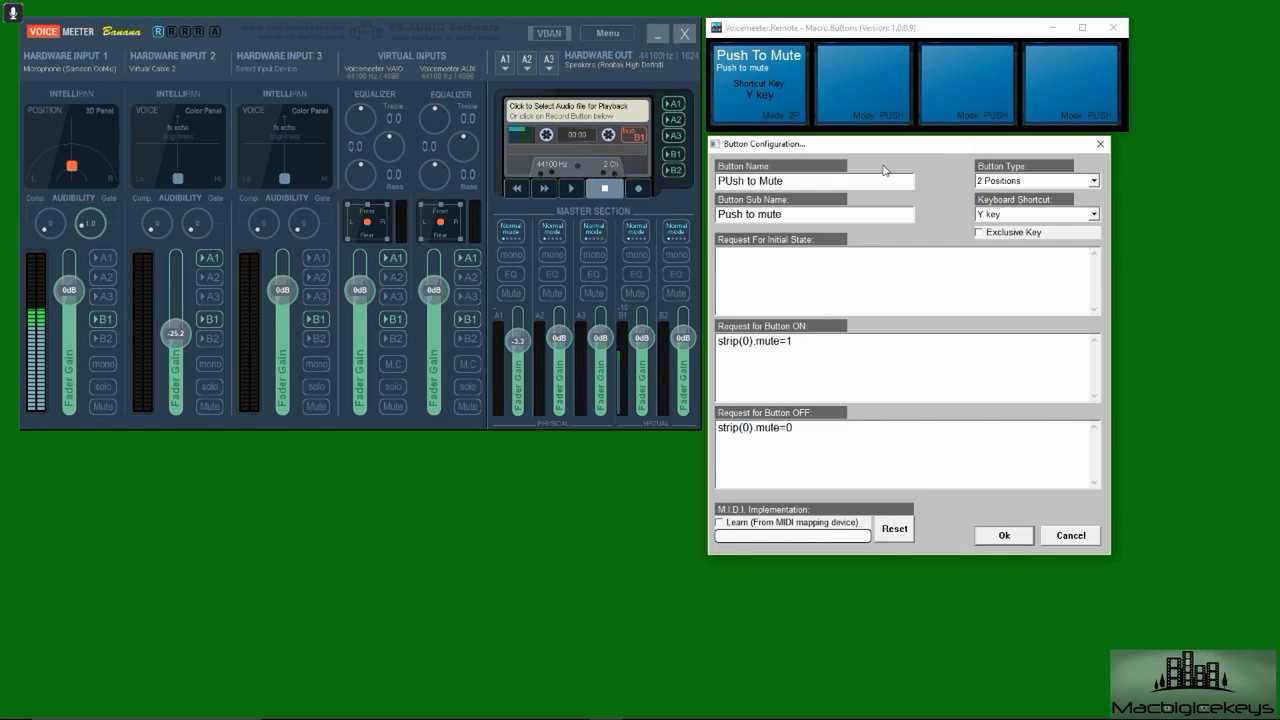
{"action": "mouse_move", "coordinate": [955, 256]}
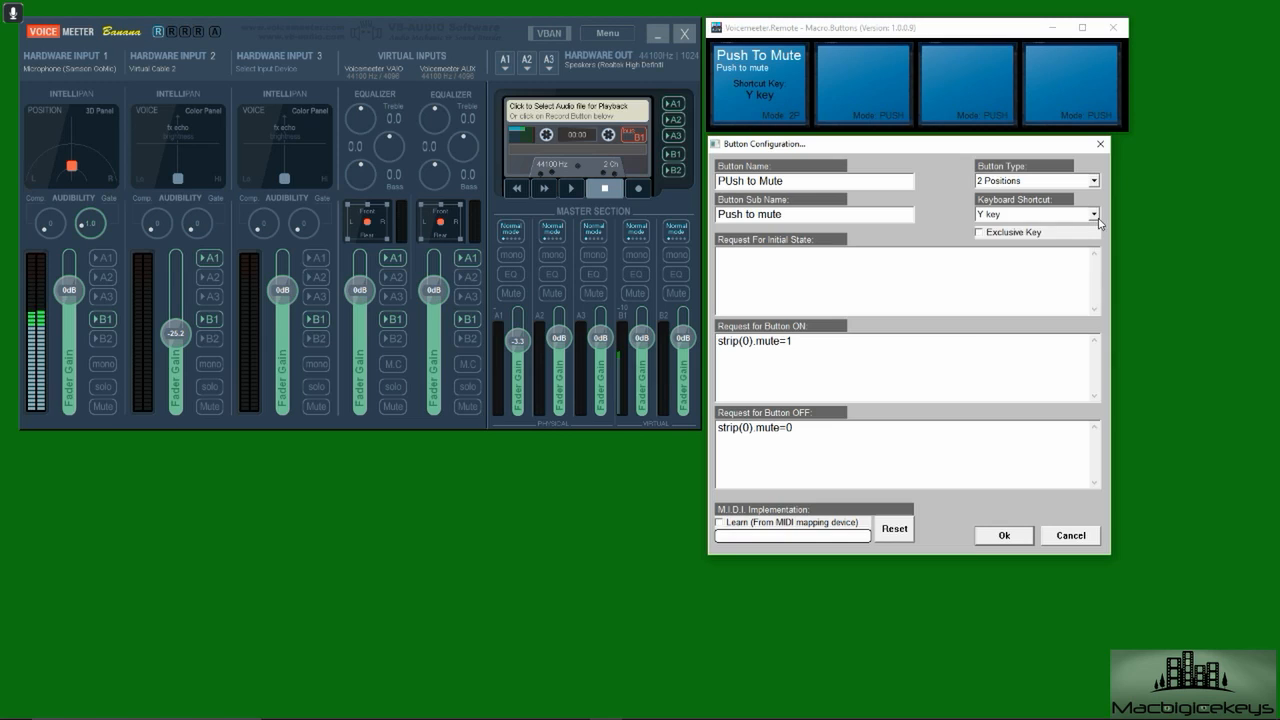
Switch the Button Type to Push Button, then back to 2 Positions
{"action": "left_click", "coordinate": [1094, 214]}
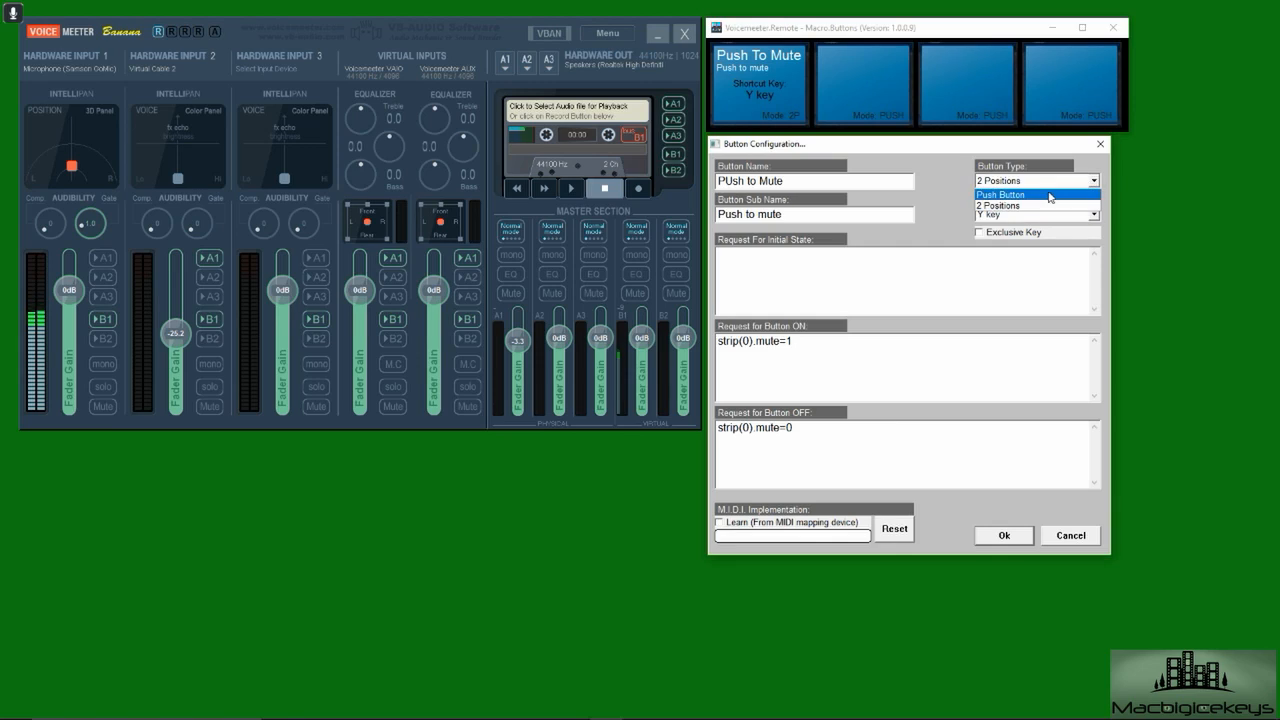
{"action": "left_click", "coordinate": [999, 195]}
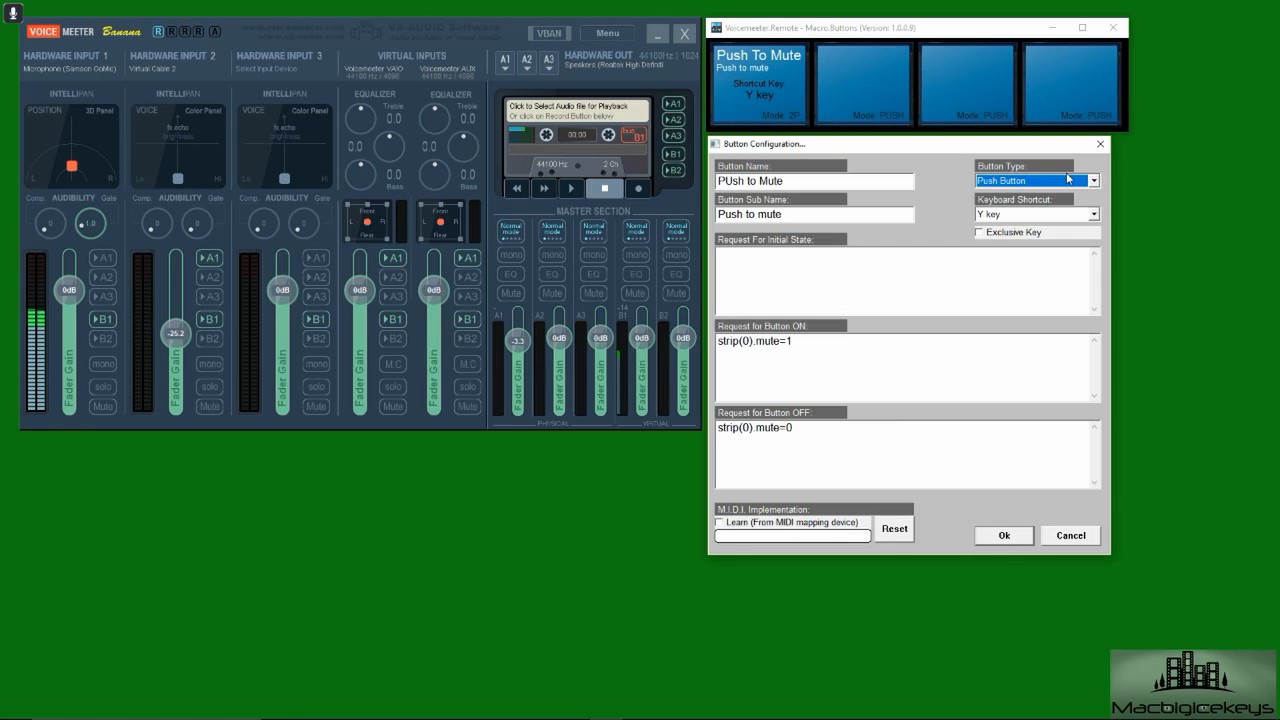
{"action": "mouse_move", "coordinate": [1075, 181]}
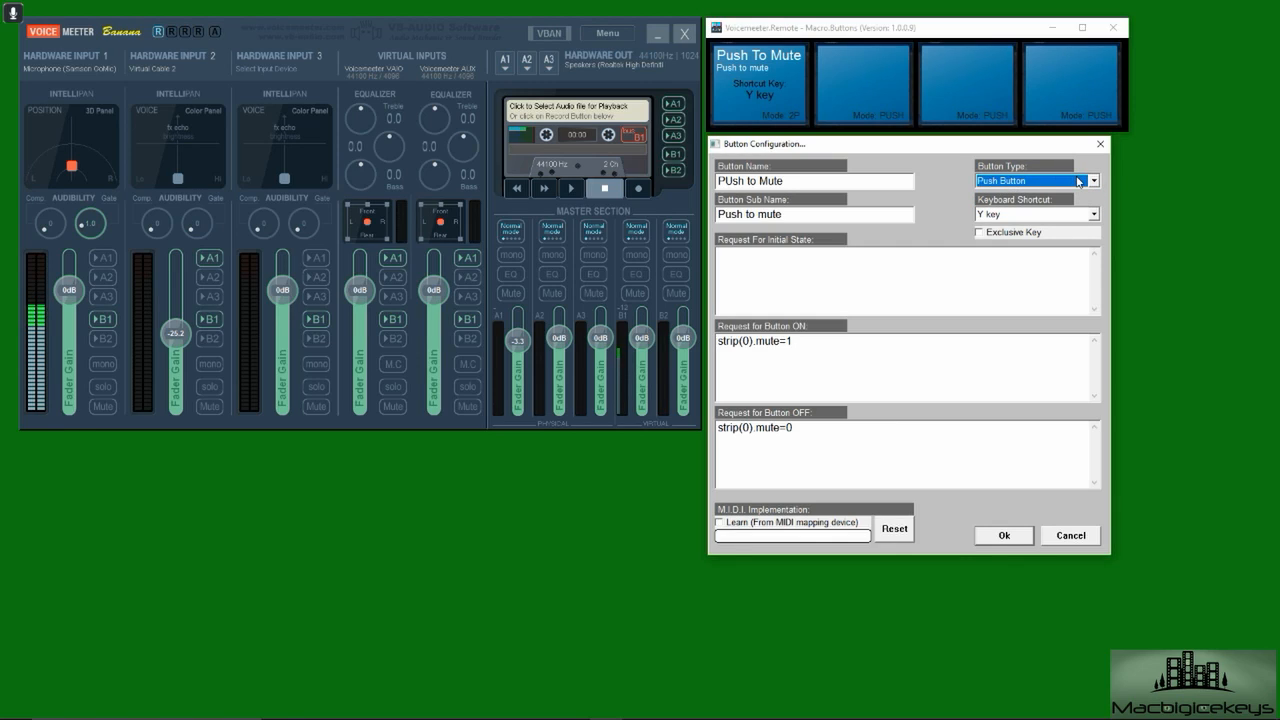
{"action": "left_click", "coordinate": [1092, 181]}
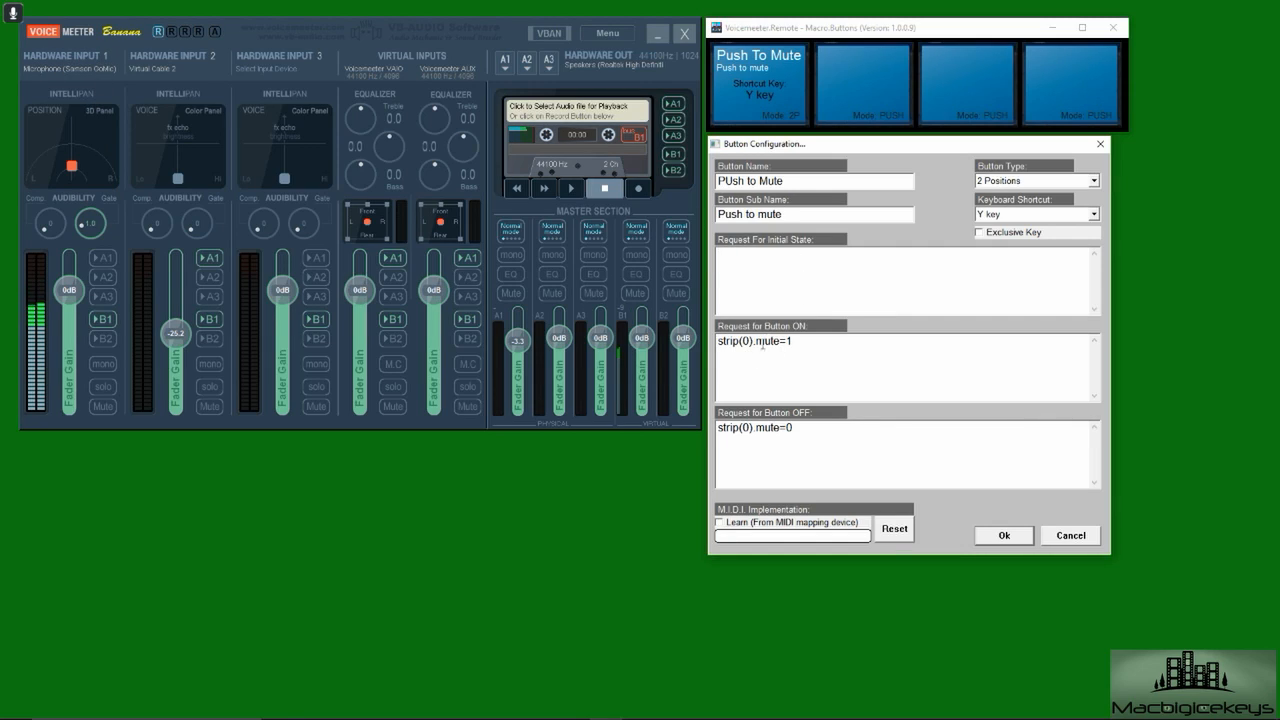
{"action": "mouse_move", "coordinate": [333, 61]}
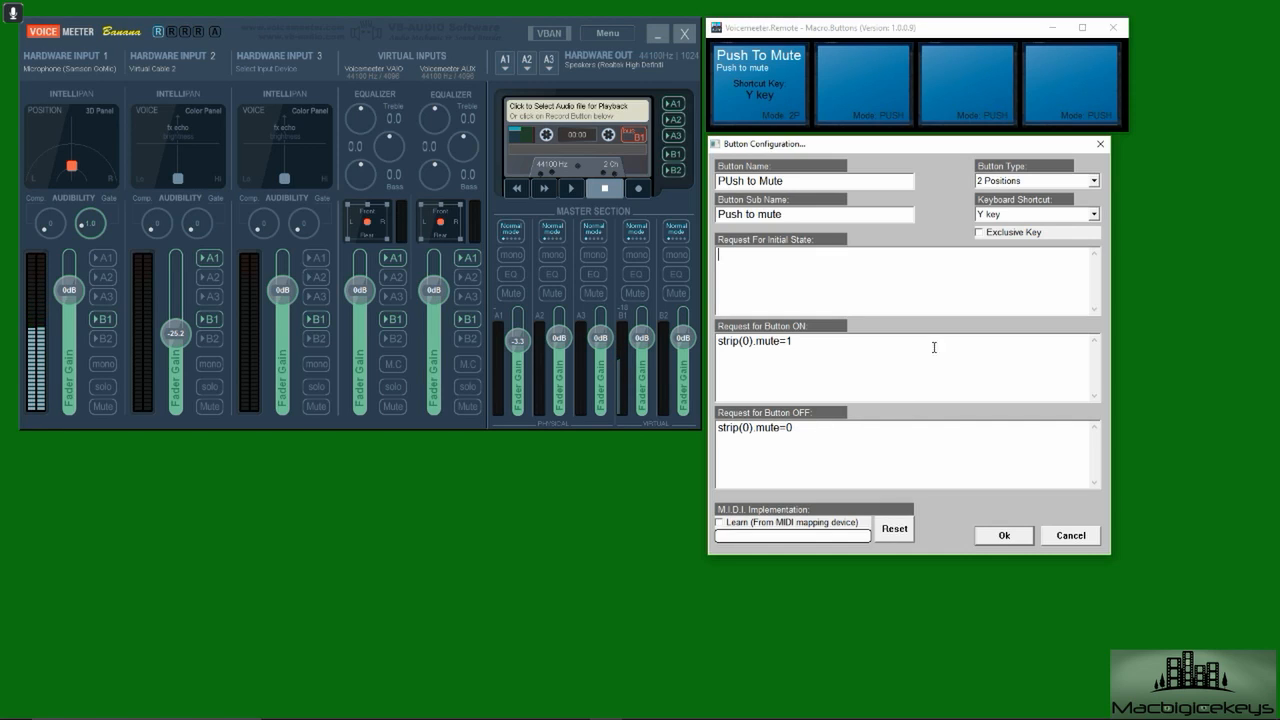
Confirm the 'PUsh to Mute' button configuration with Ok
{"action": "left_click", "coordinate": [1003, 535]}
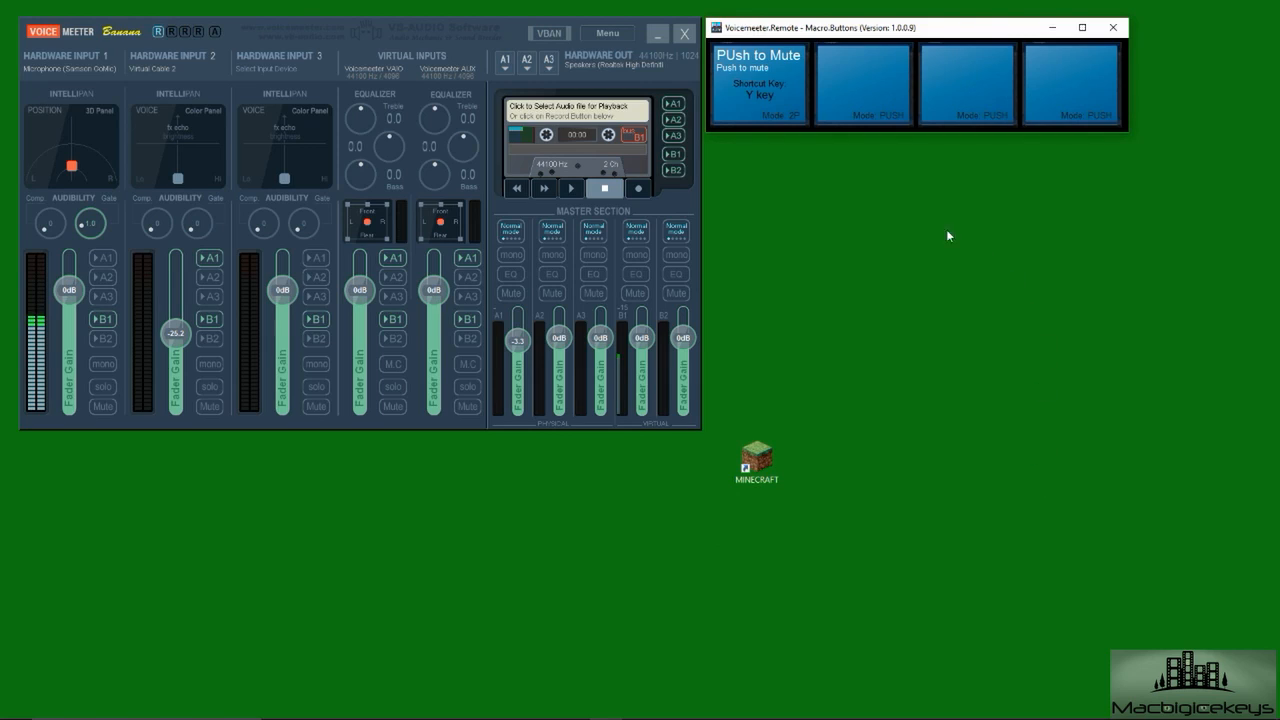
{"action": "mouse_move", "coordinate": [772, 197]}
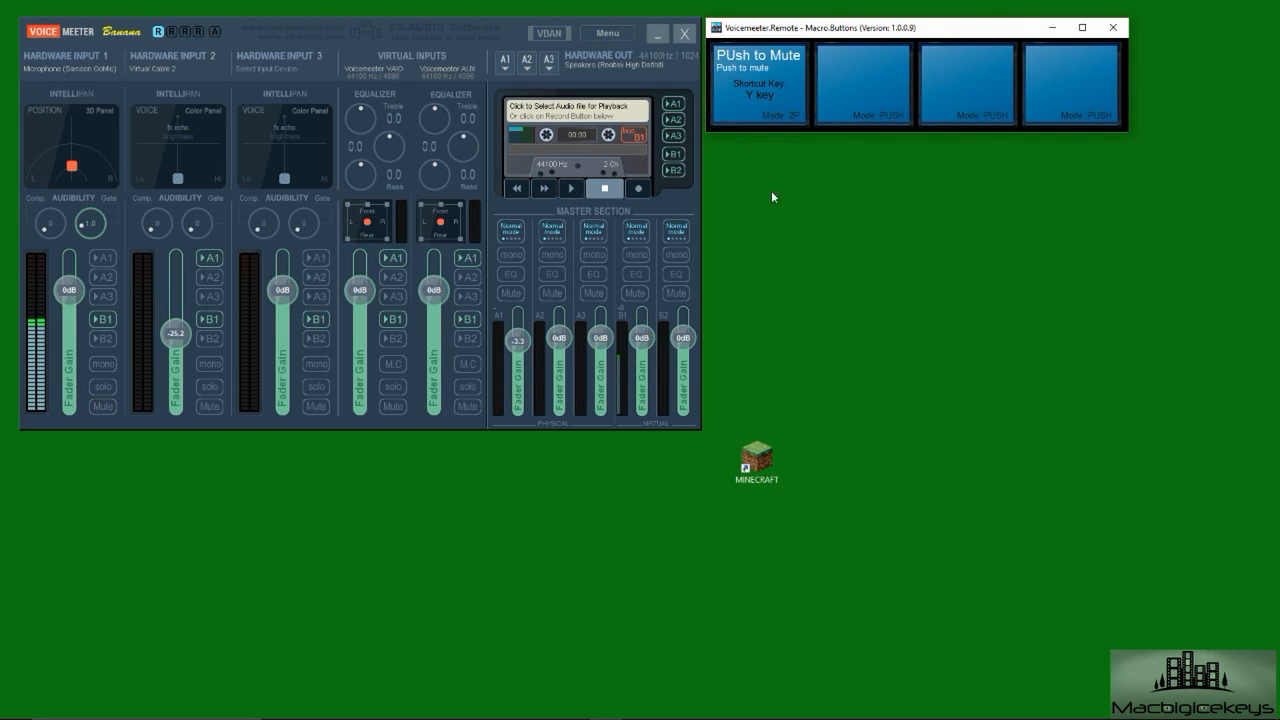
{"action": "mouse_move", "coordinate": [841, 232]}
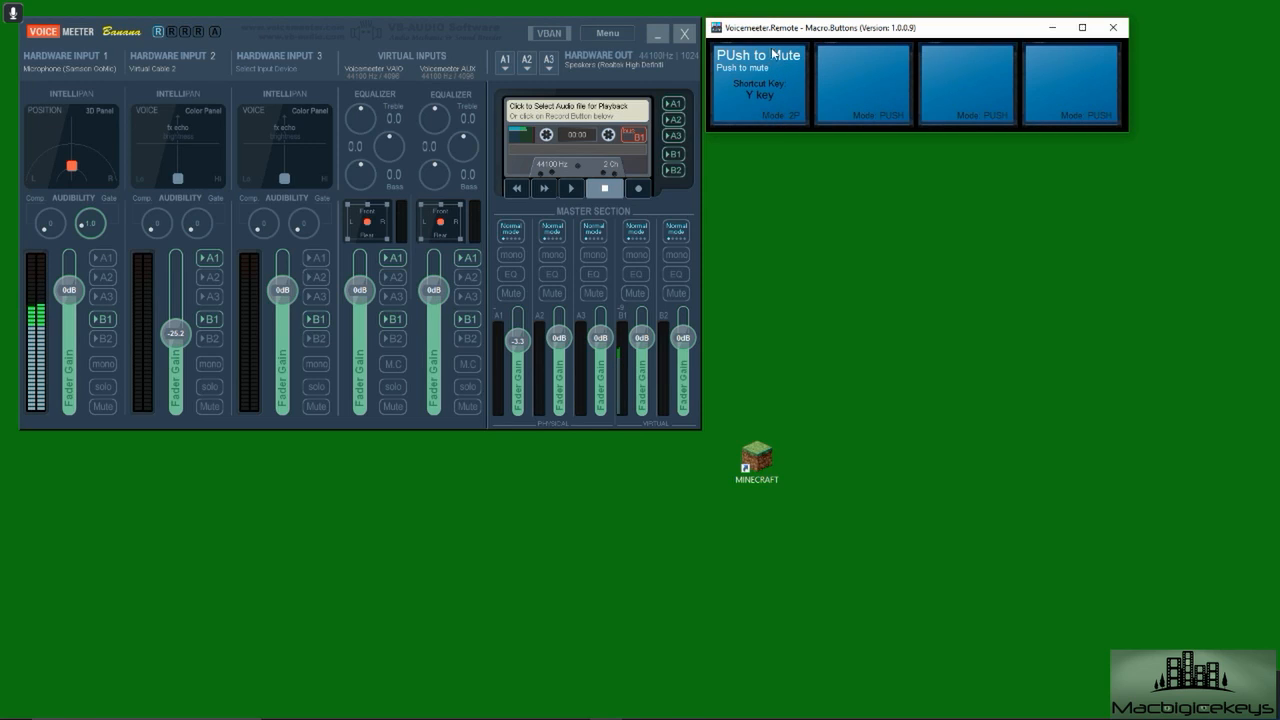
{"action": "mouse_move", "coordinate": [873, 201]}
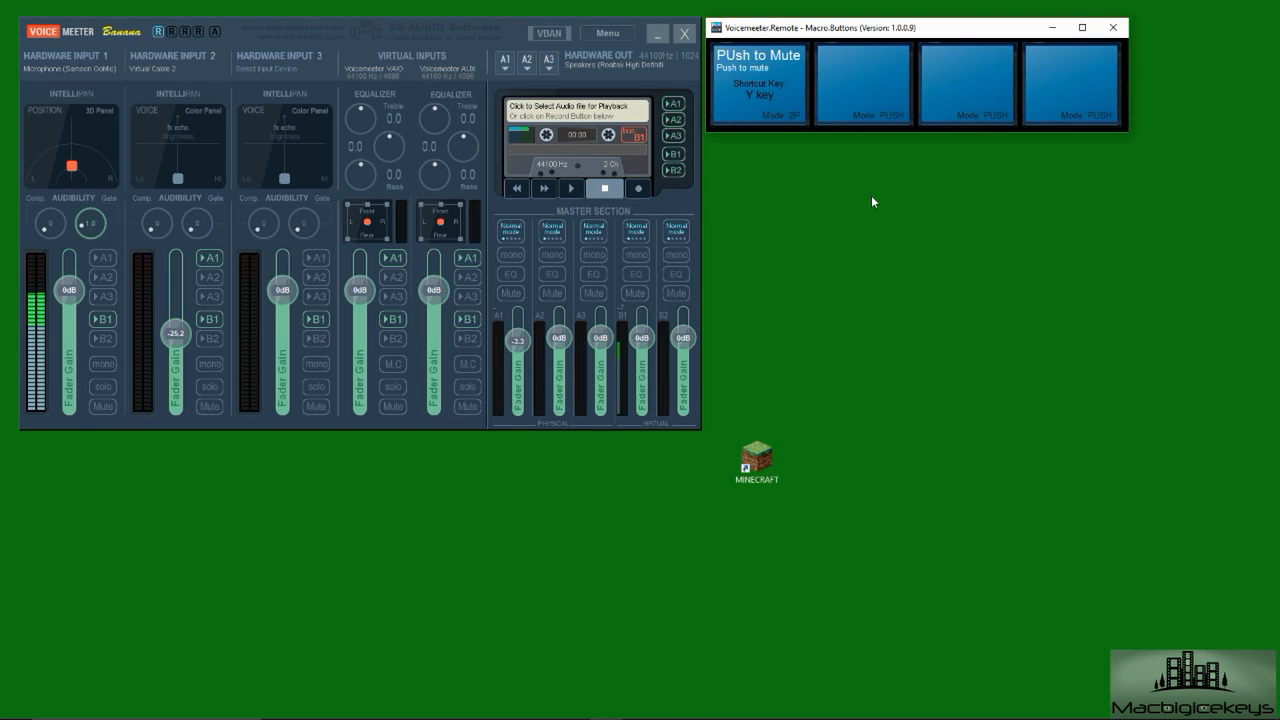